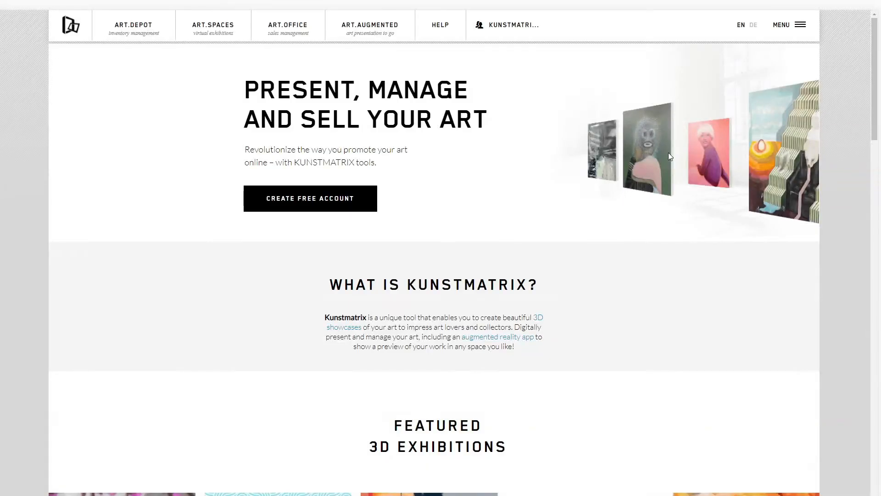
{"action": "mouse_move", "coordinate": [177, 277]}
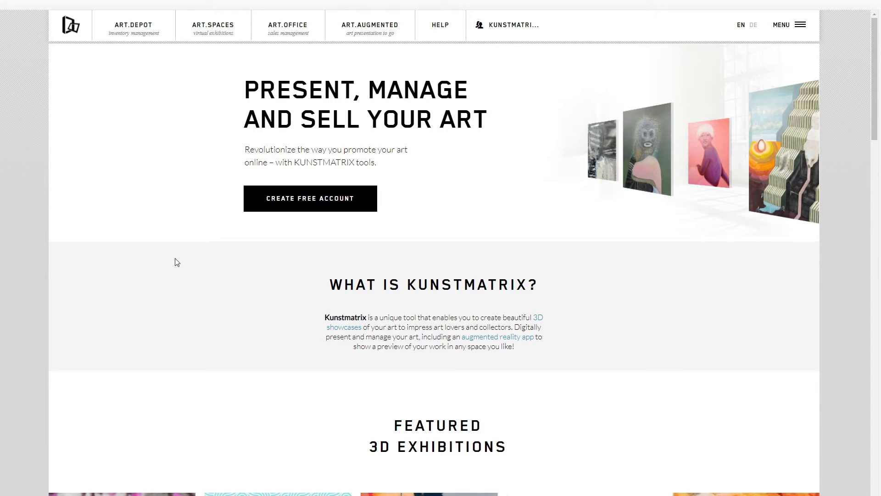
- Reveal the ART.SPACES menu with its +Exhibition and Manage Exhibitions entries
{"action": "left_click", "coordinate": [212, 25]}
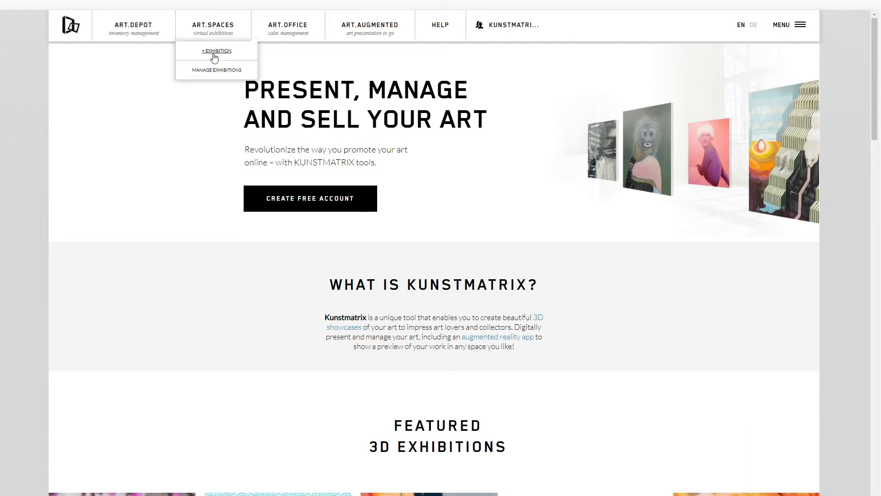
- Start a new exhibition titled 'Text-exhibition' with a description about text shown in the exhibition
{"action": "left_click", "coordinate": [215, 50]}
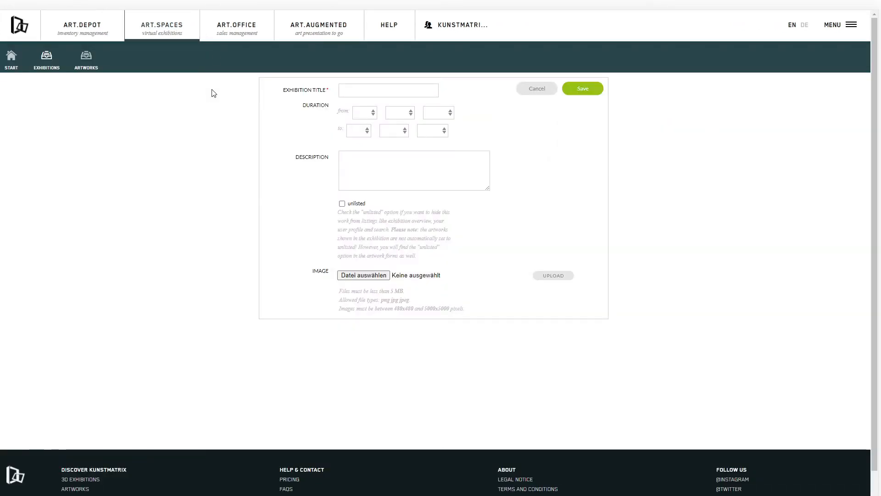
{"action": "left_click", "coordinate": [387, 90]}
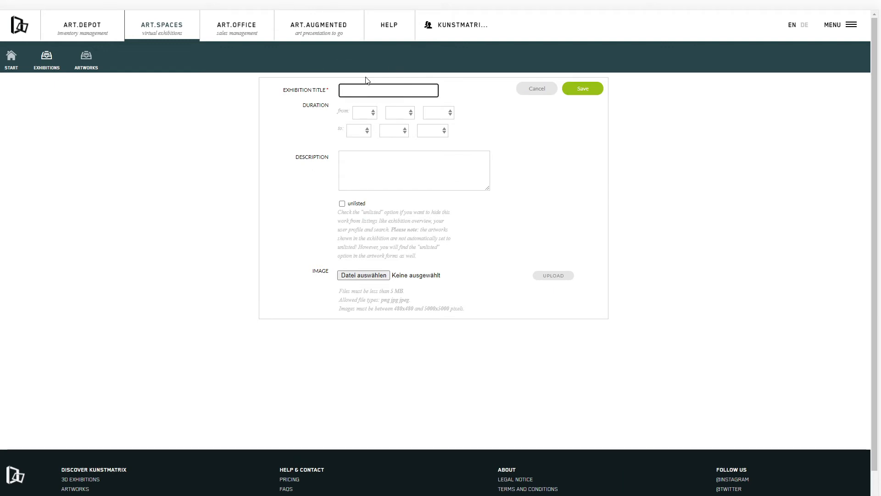
{"action": "type", "text": "Text-exh"}
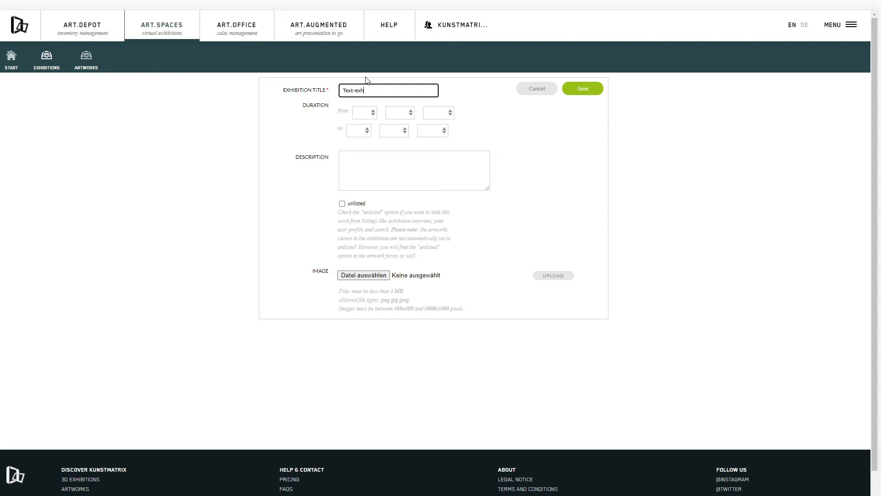
{"action": "type", "text": "ibition"}
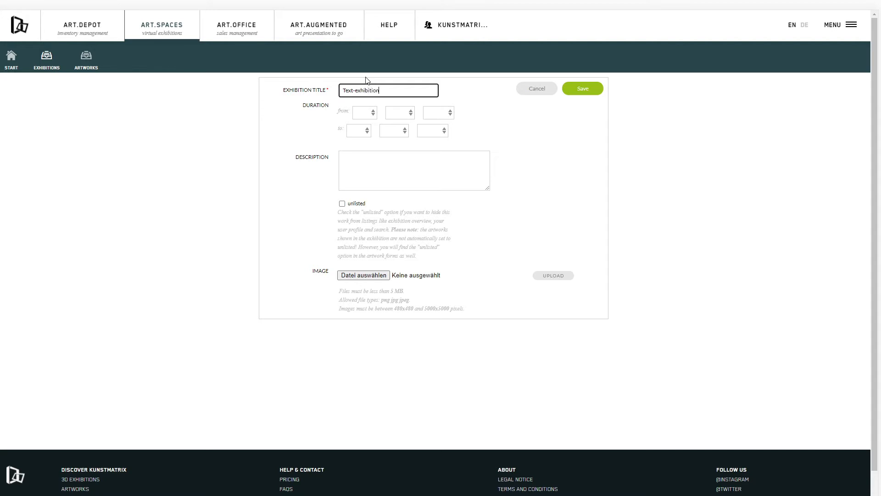
{"action": "left_click", "coordinate": [362, 112]}
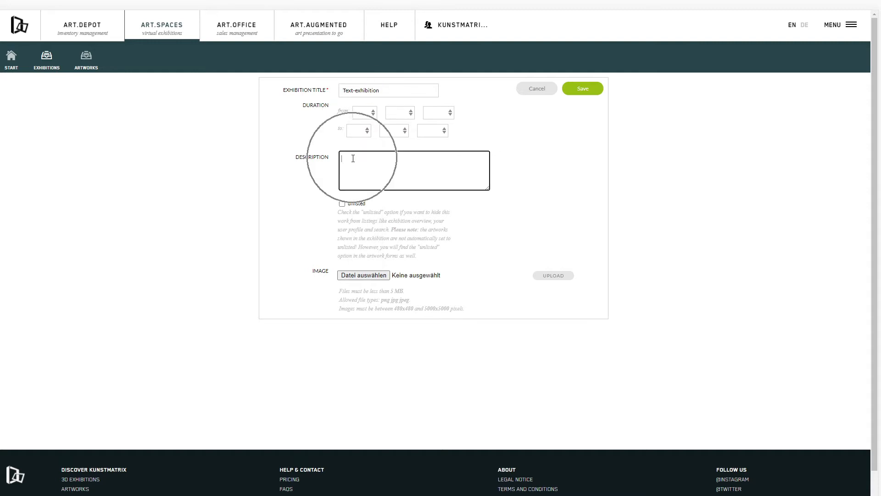
{"action": "type", "text": "This text will"}
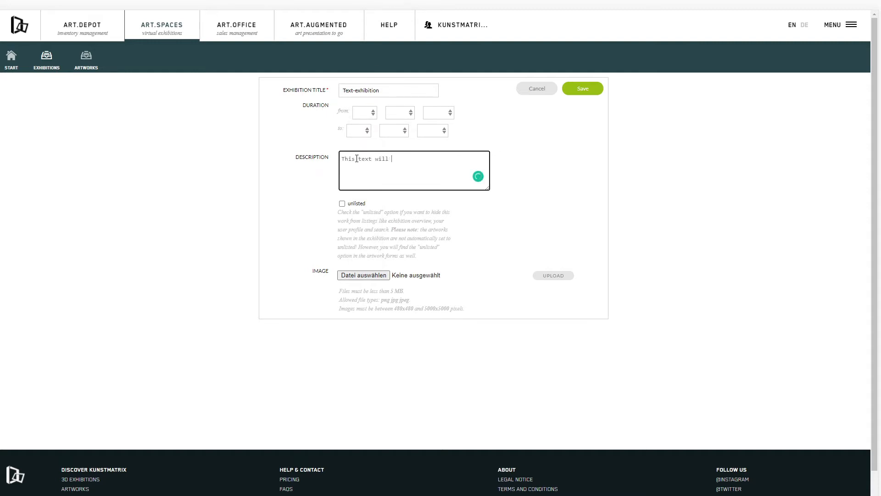
{"action": "type", "text": "be shown in the description of the test"}
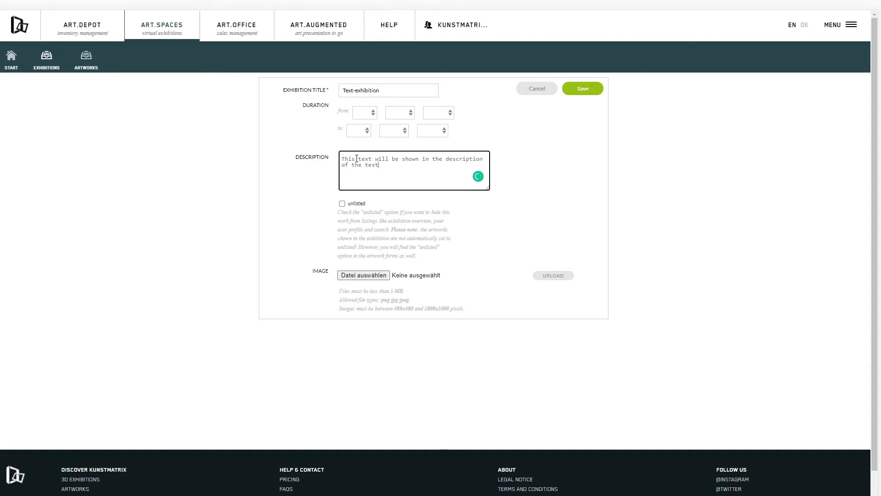
{"action": "type", "text": "exhibition"}
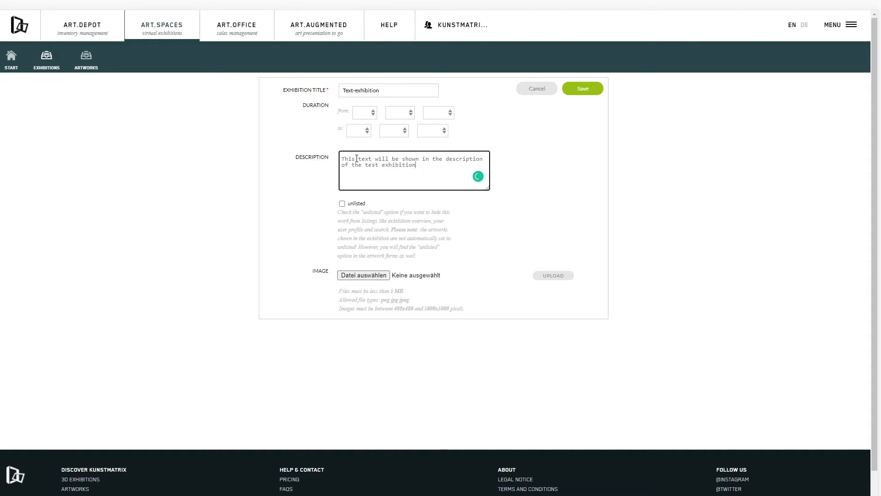
- Choose the logo jpg file as the exhibition's image for upload
{"action": "left_click", "coordinate": [364, 275]}
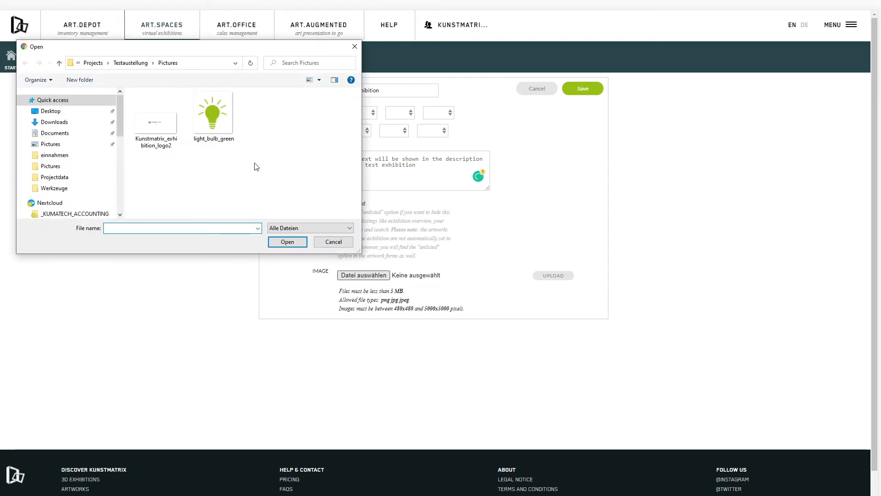
{"action": "double_click", "coordinate": [156, 111]}
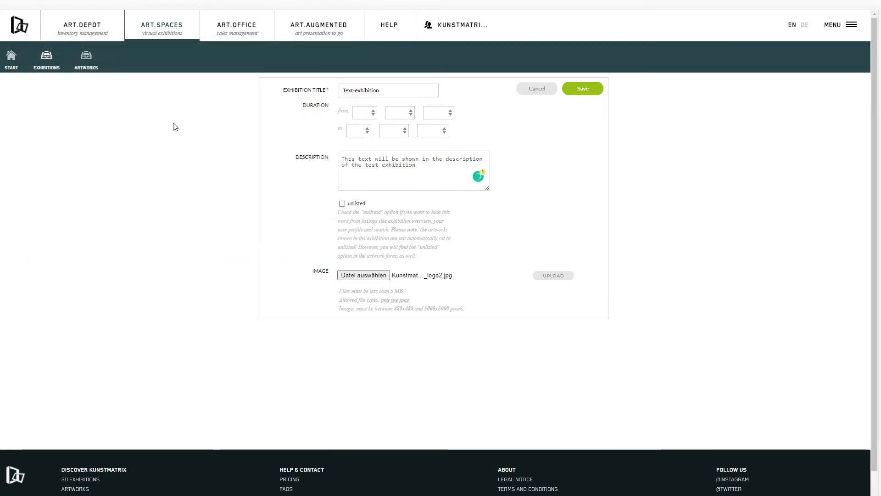
- Upload the chosen KUNSTMATRIX Tutorials logo as the title image with crop preview
{"action": "left_click", "coordinate": [553, 275]}
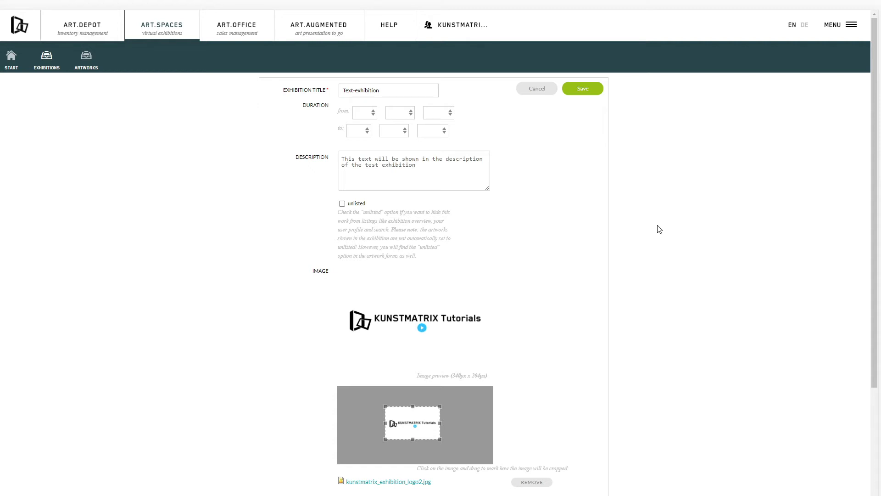
- Save the exhibition details, pick a new room with White wall colour, and save it
{"action": "left_click", "coordinate": [582, 88]}
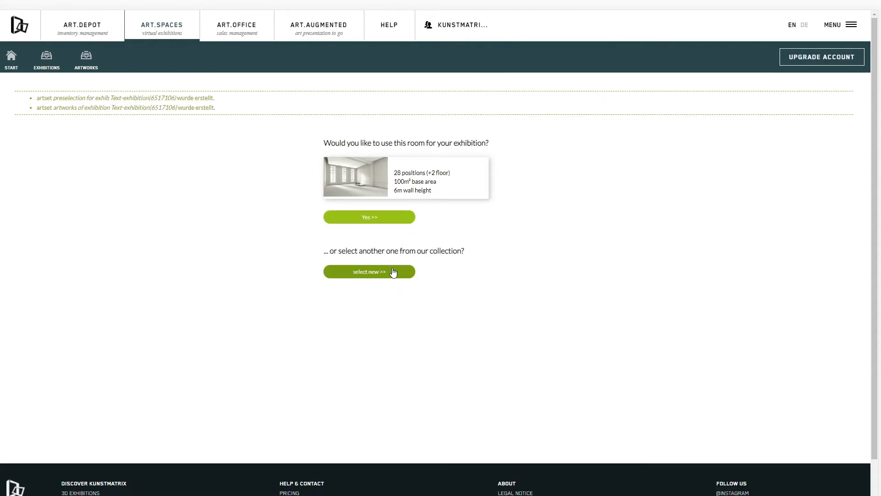
{"action": "left_click", "coordinate": [369, 272]}
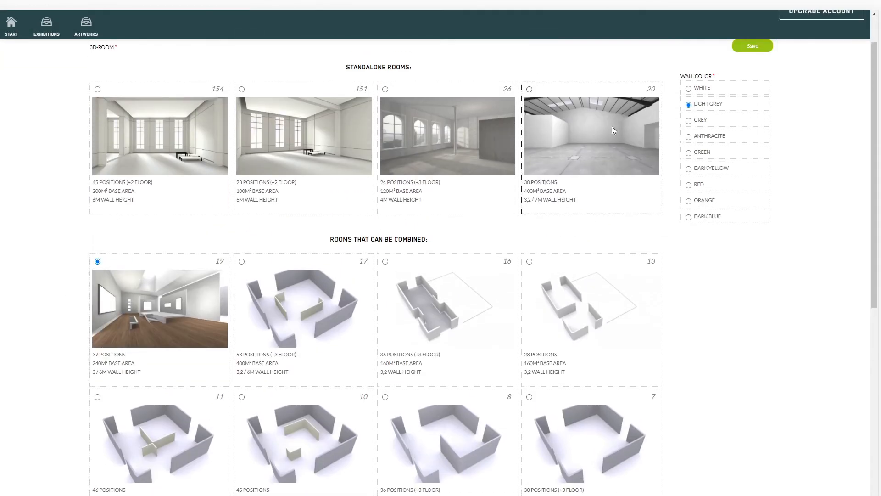
{"action": "left_click", "coordinate": [689, 87]}
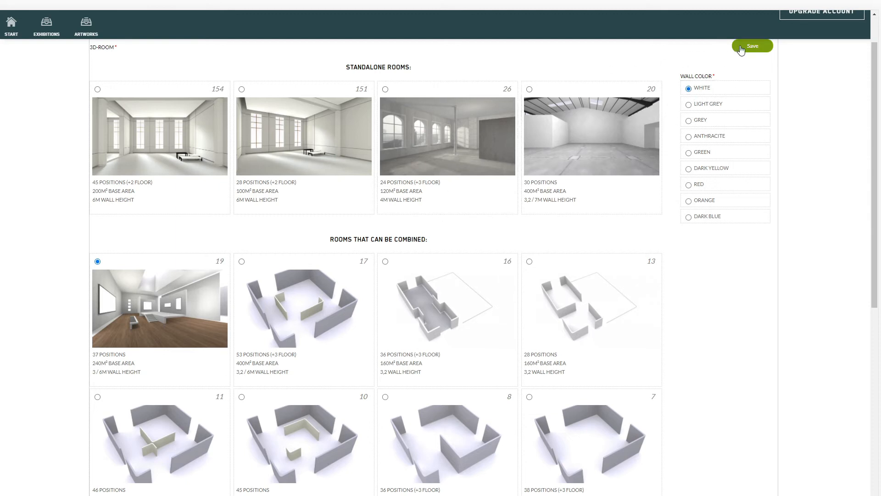
{"action": "left_click", "coordinate": [752, 46]}
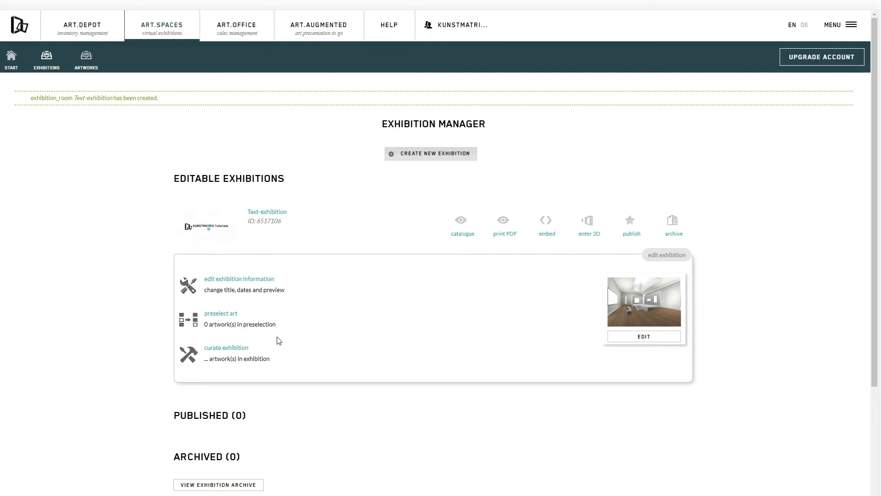
{"action": "mouse_move", "coordinate": [218, 318]}
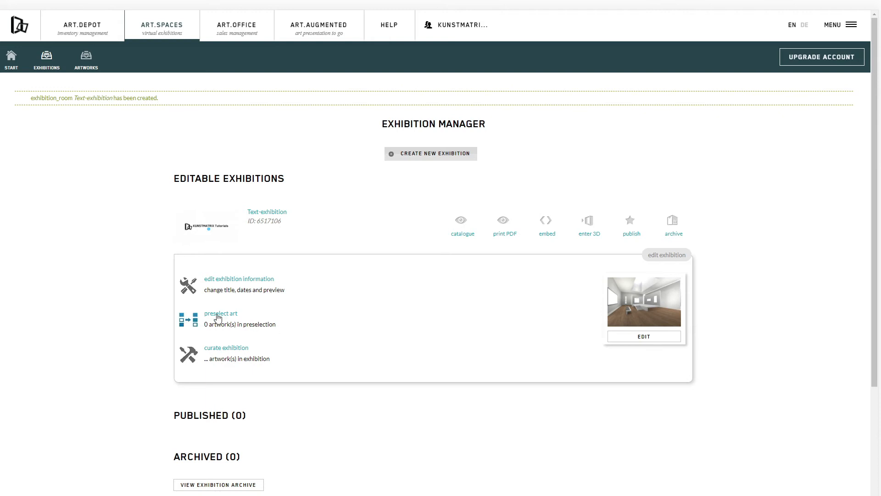
- Preselect artworks for Text-exhibition and enter the 3D curation view of the room
{"action": "left_click", "coordinate": [220, 313]}
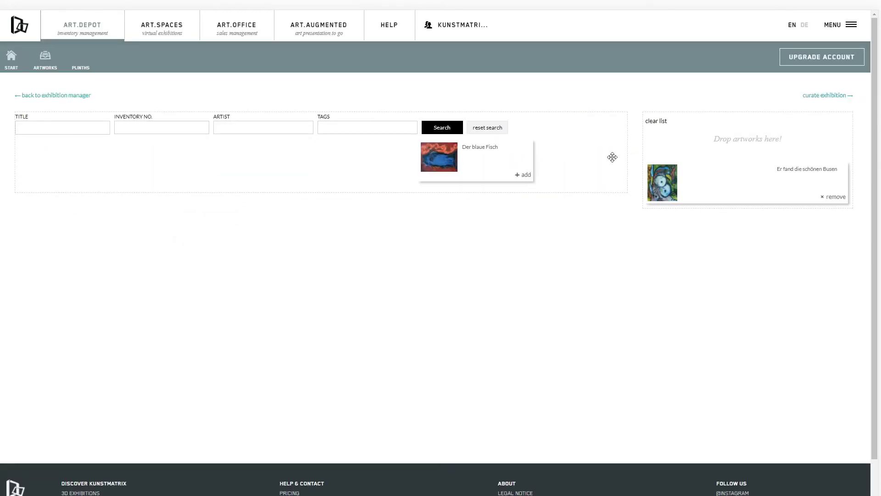
{"action": "left_click", "coordinate": [523, 175]}
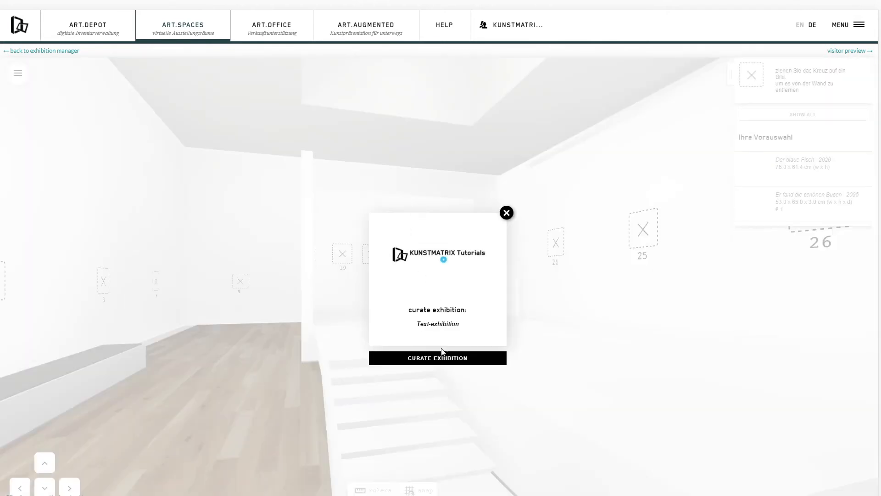
- Dismiss the welcome notice, try a painting on position 24 and take it off again
{"action": "left_click", "coordinate": [505, 212]}
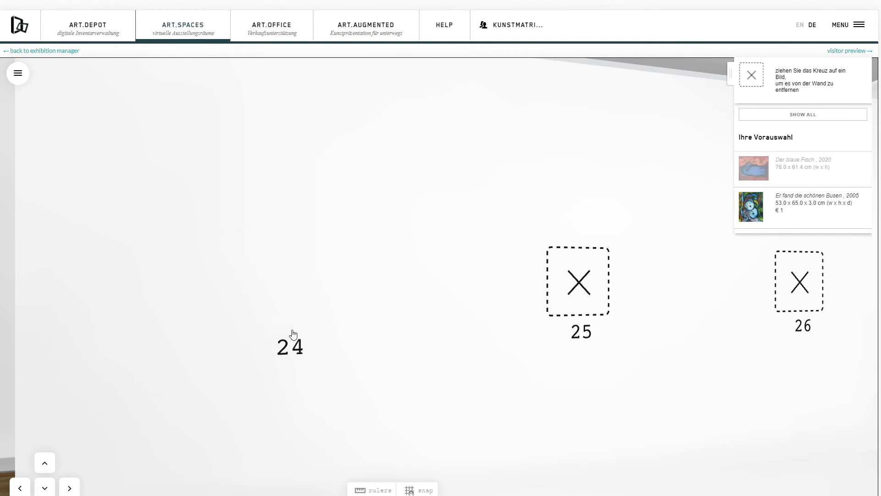
{"action": "left_click", "coordinate": [291, 345]}
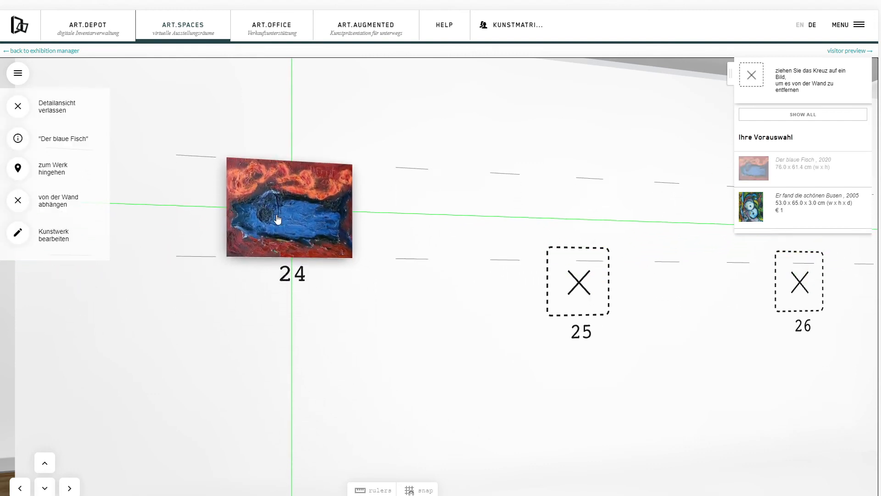
{"action": "left_click_drag", "start_coordinate": [288, 209], "coordinate": [290, 351]}
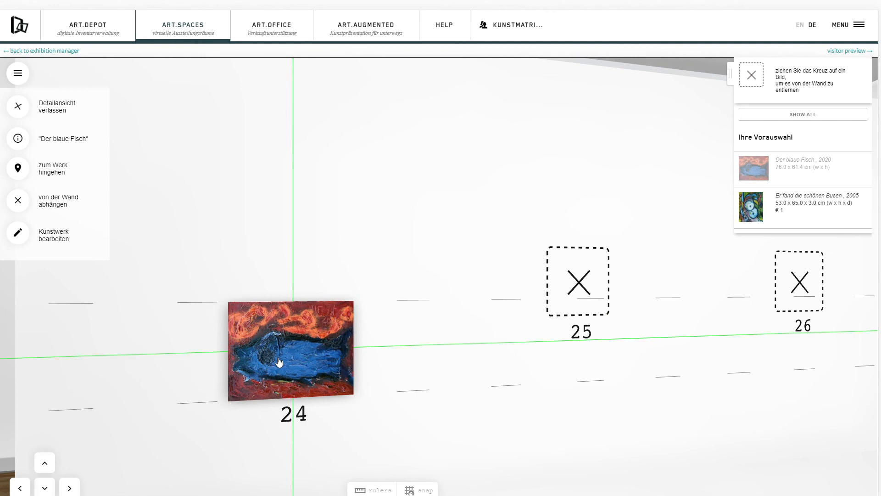
{"action": "left_click_drag", "start_coordinate": [290, 351], "coordinate": [220, 292]}
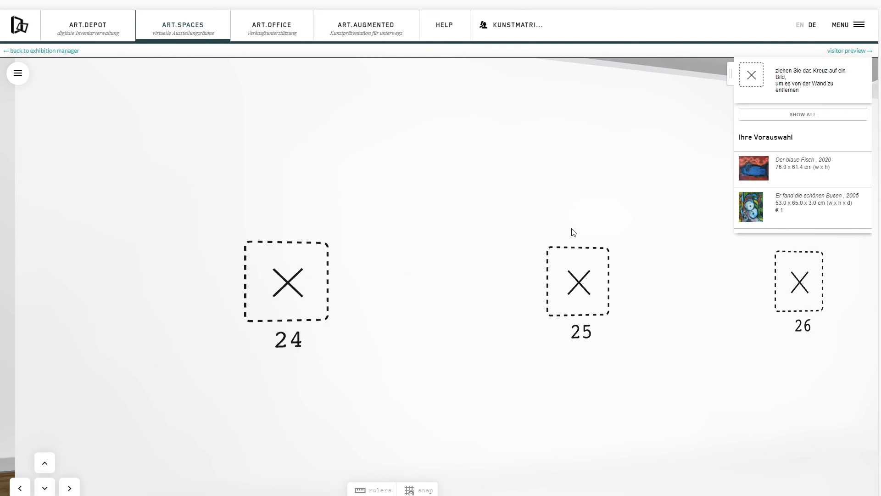
- Hang Der blaue Fisch from the preselection on wall position 24 and return to the home page
{"action": "left_click_drag", "start_coordinate": [752, 168], "coordinate": [286, 280]}
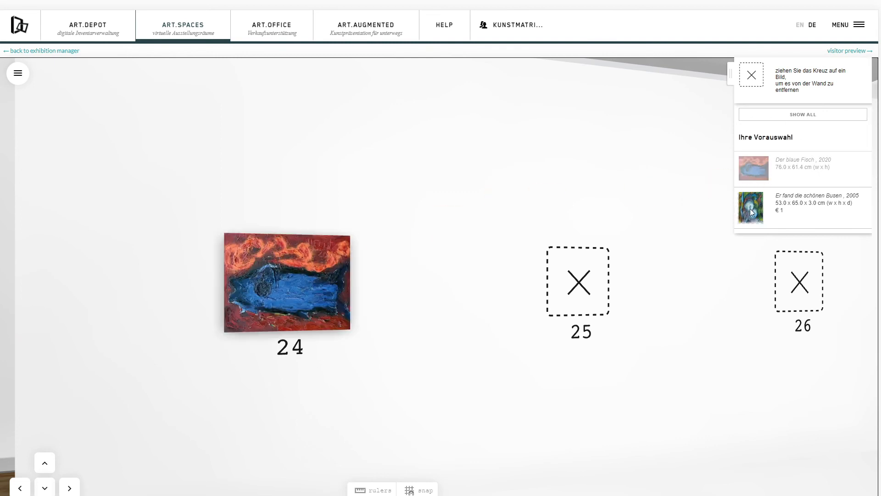
{"action": "left_click", "coordinate": [20, 25]}
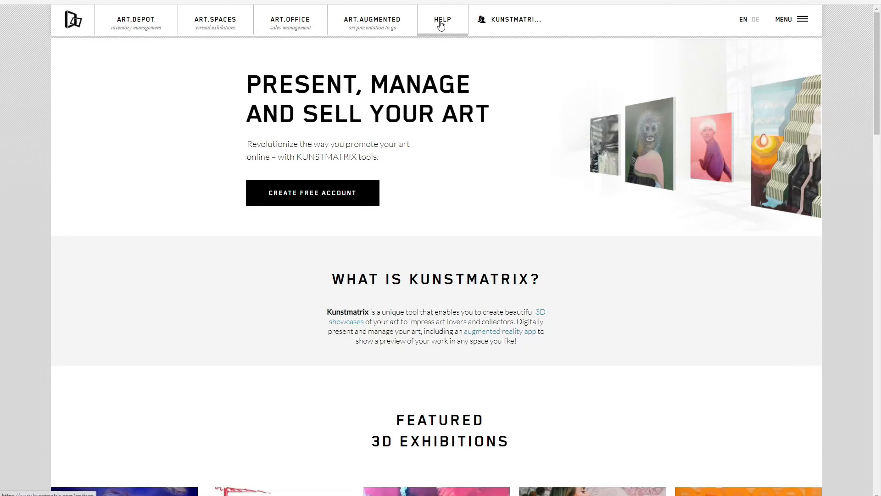
- Look through the Help FAQs, then reach the Contact us form via the Menu
{"action": "left_click", "coordinate": [443, 19]}
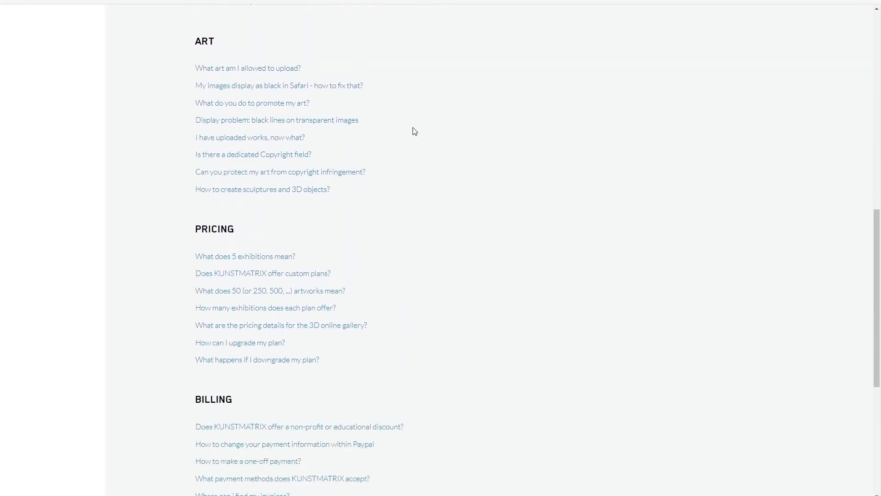
{"action": "scroll", "scroll_direction": "down", "scroll_amount": 3}
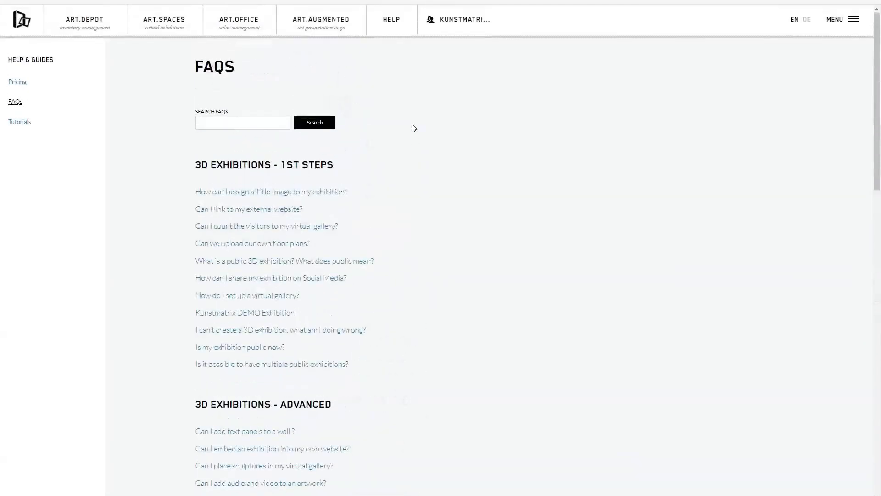
{"action": "left_click", "coordinate": [853, 19]}
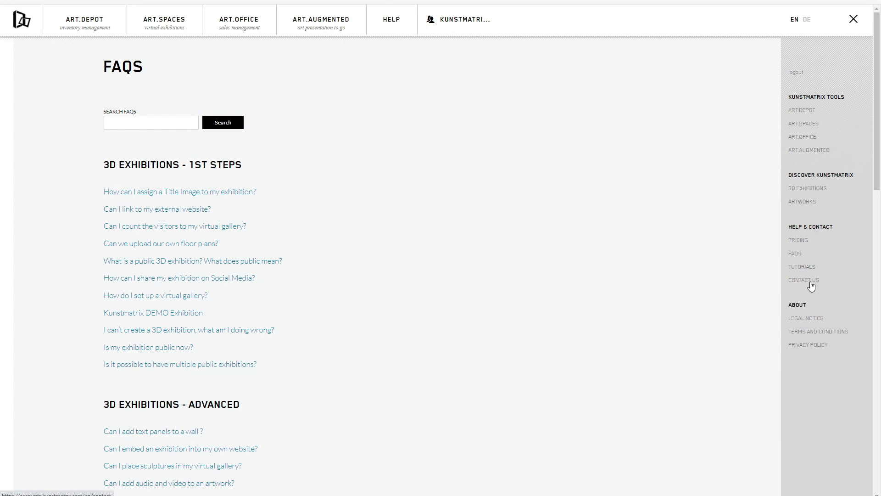
{"action": "left_click", "coordinate": [803, 280]}
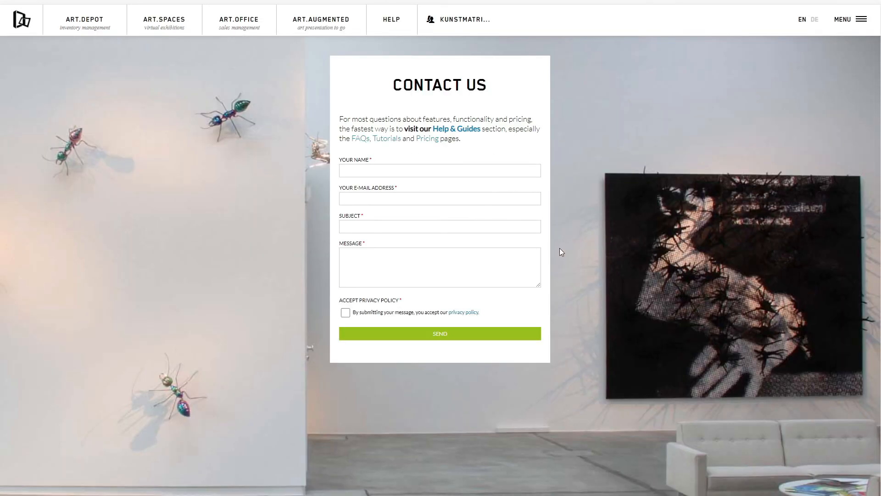
{"action": "mouse_move", "coordinate": [611, 452]}
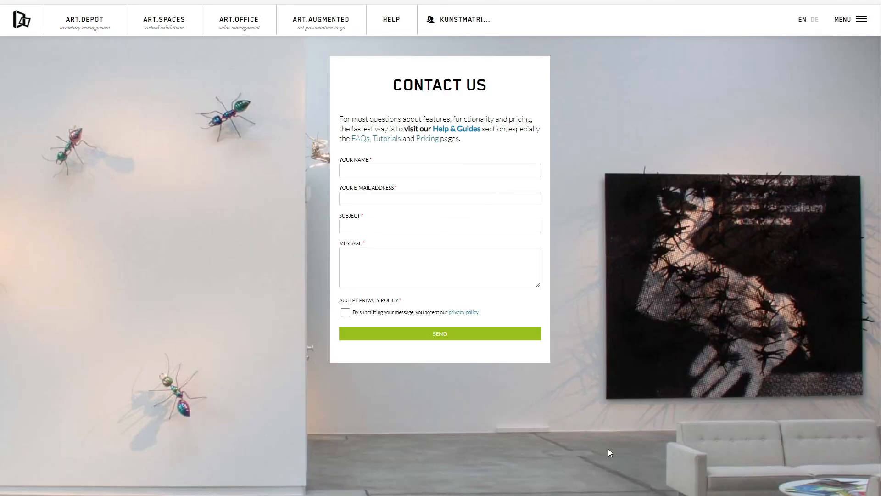